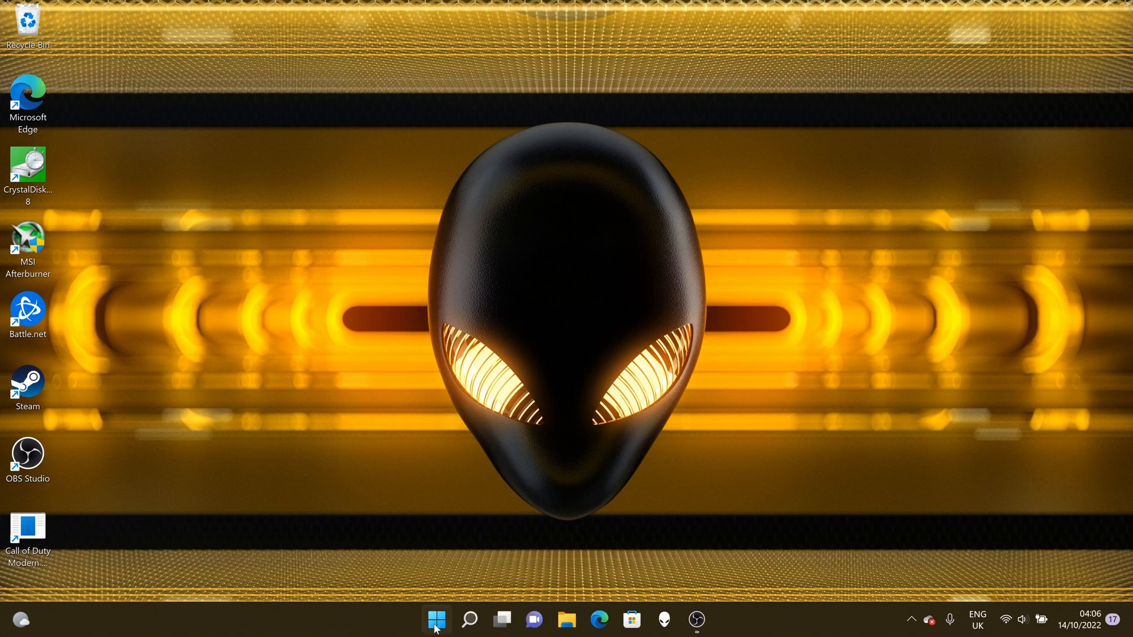
- Open Disk Management from the Start button's administration menu
right_click(436, 620)
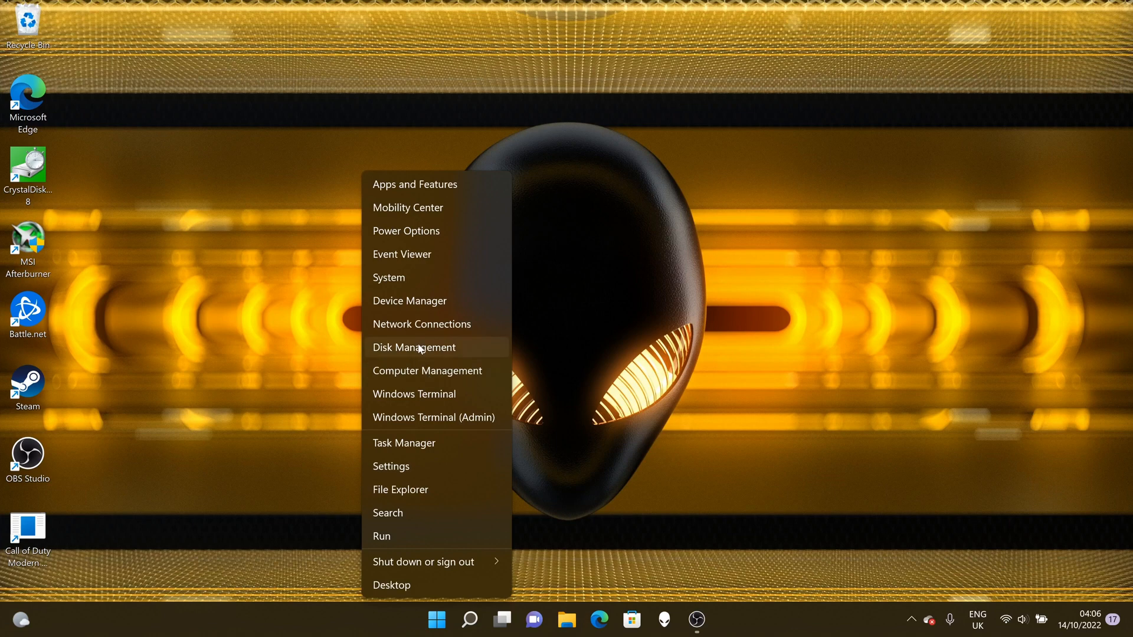
click(414, 348)
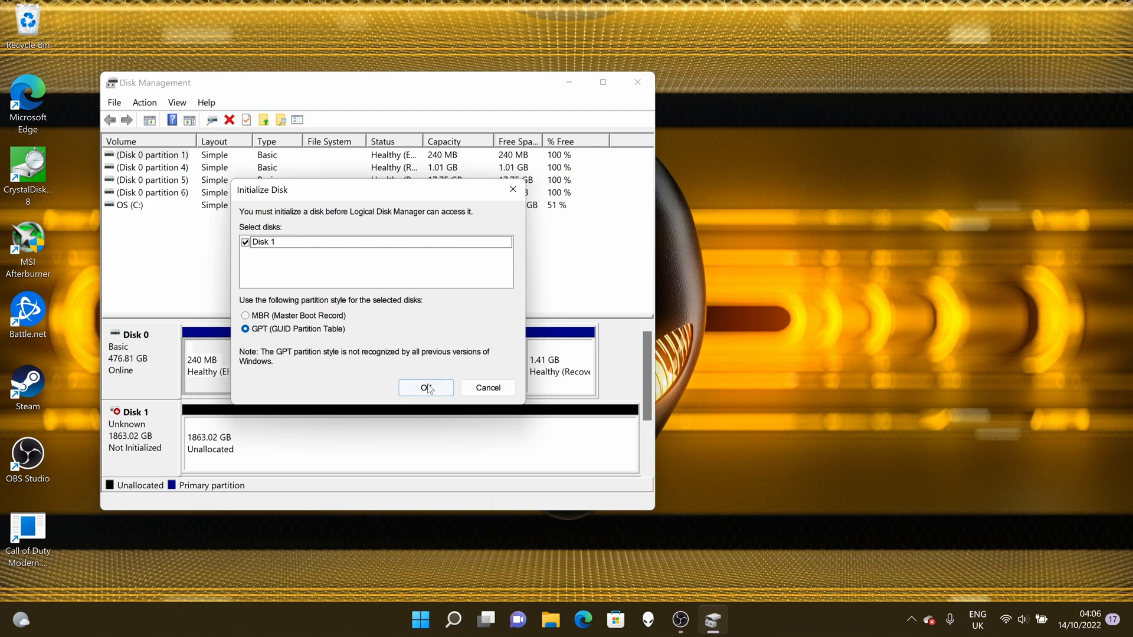
- Initialize Disk 1 as GPT and create a simple NTFS quick-format volume lettered D
click(425, 389)
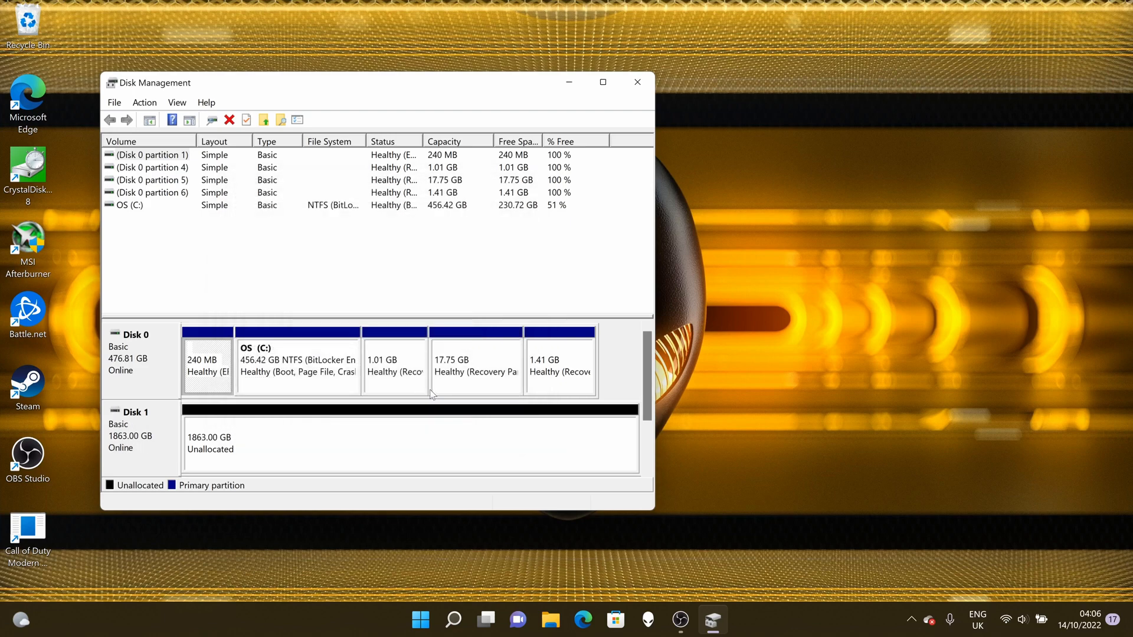
mouse_move(147, 428)
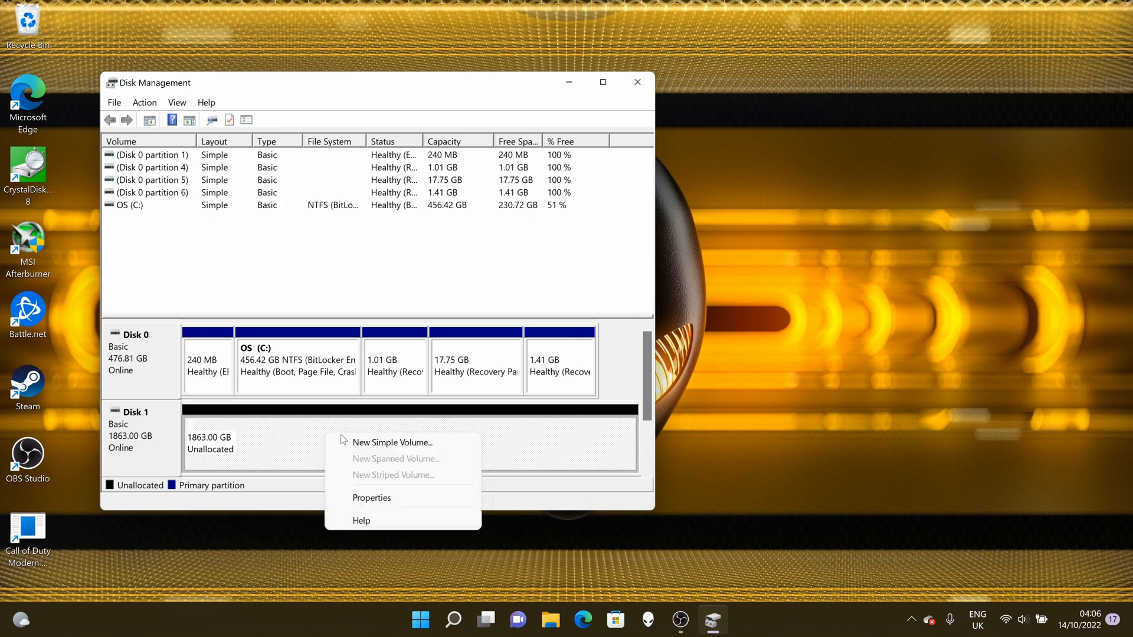
click(394, 442)
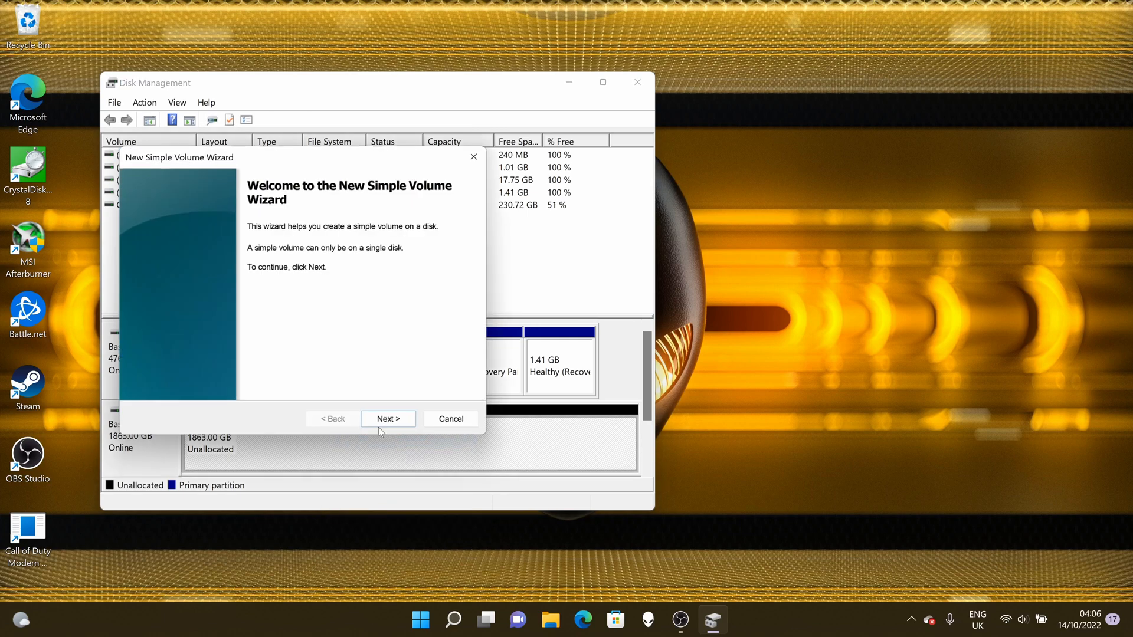
click(388, 419)
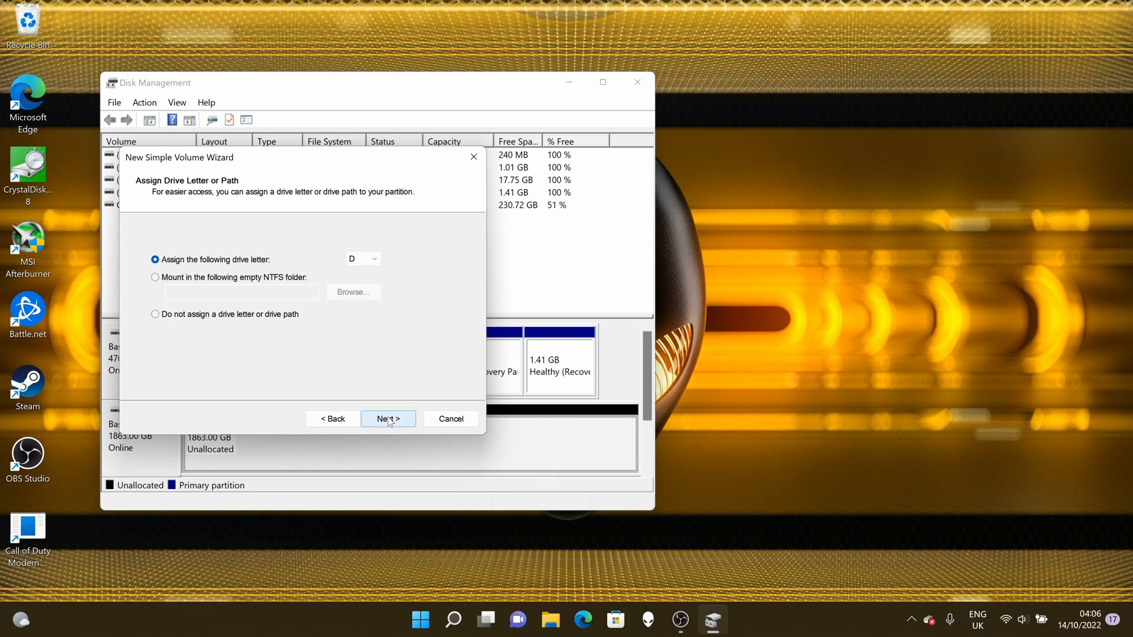
click(389, 419)
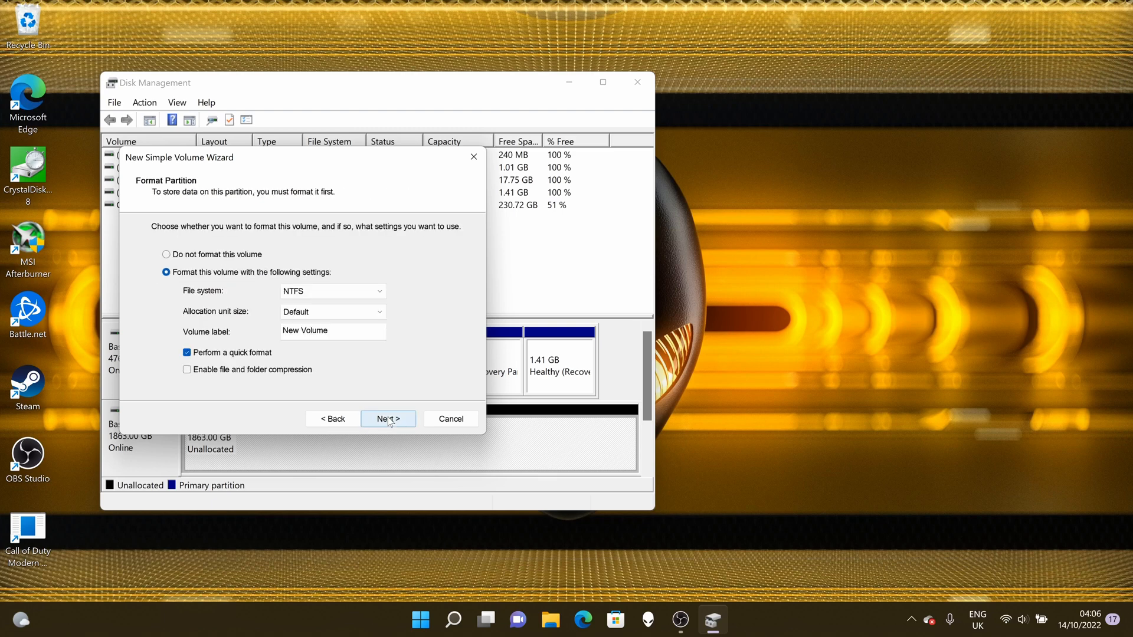
click(389, 419)
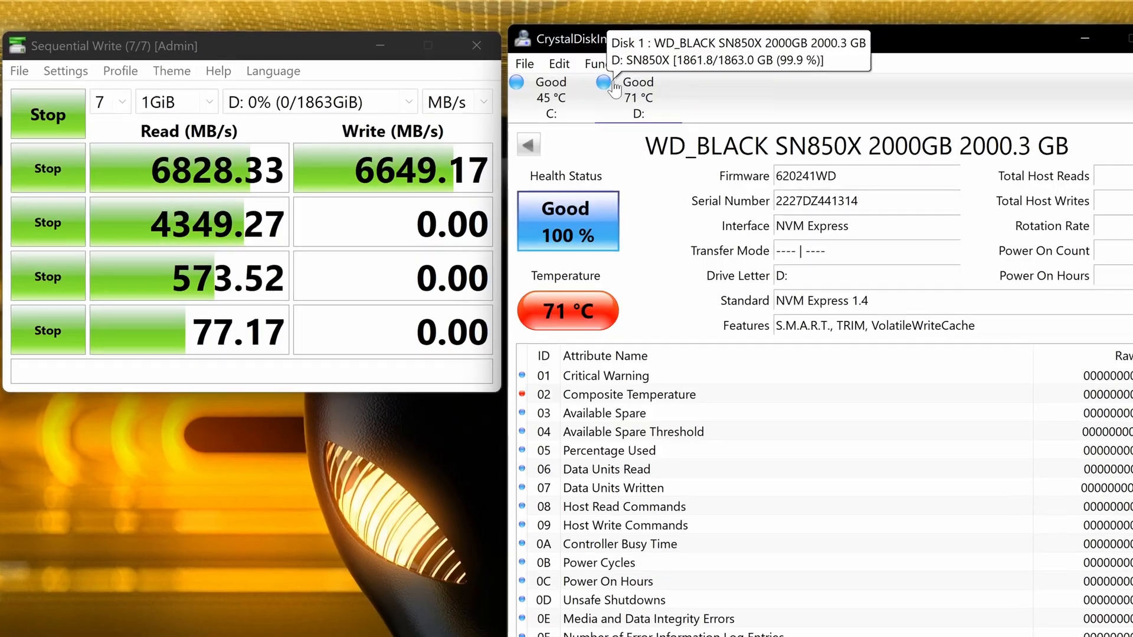
- Select the D: WD_BLACK SN850X drive in CrystalDiskInfo and open its function menu
click(609, 57)
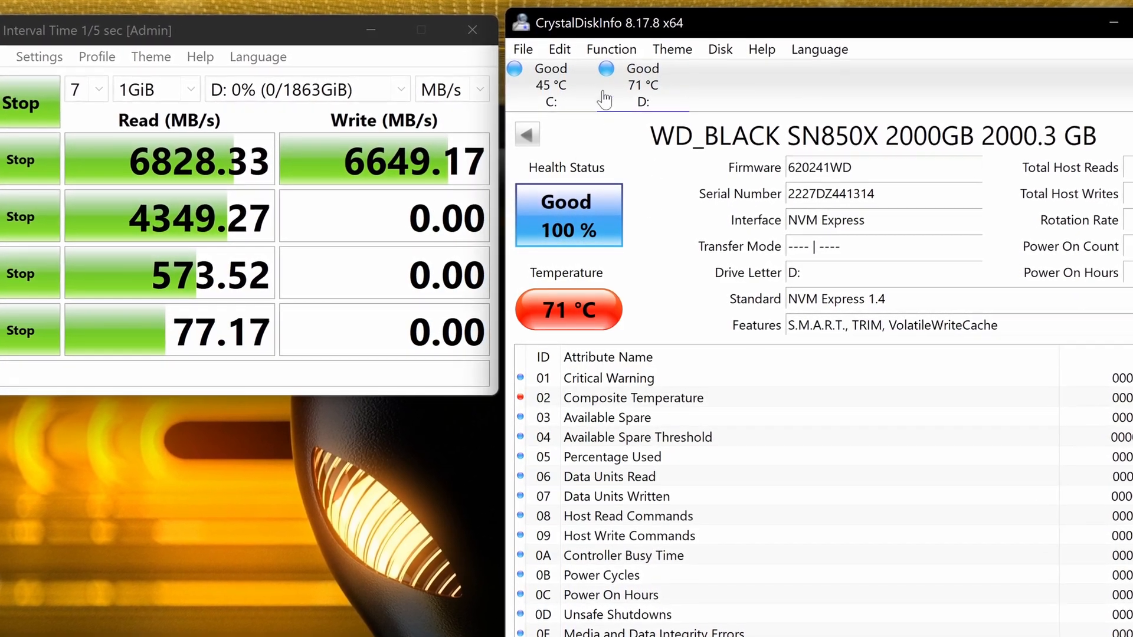
click(672, 49)
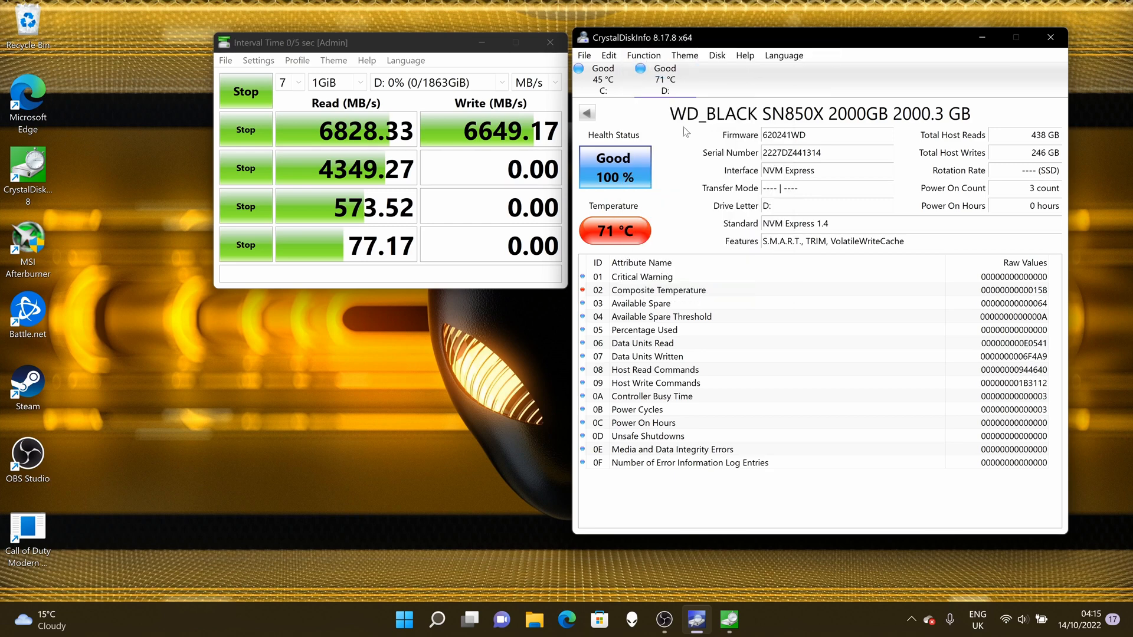
click(643, 55)
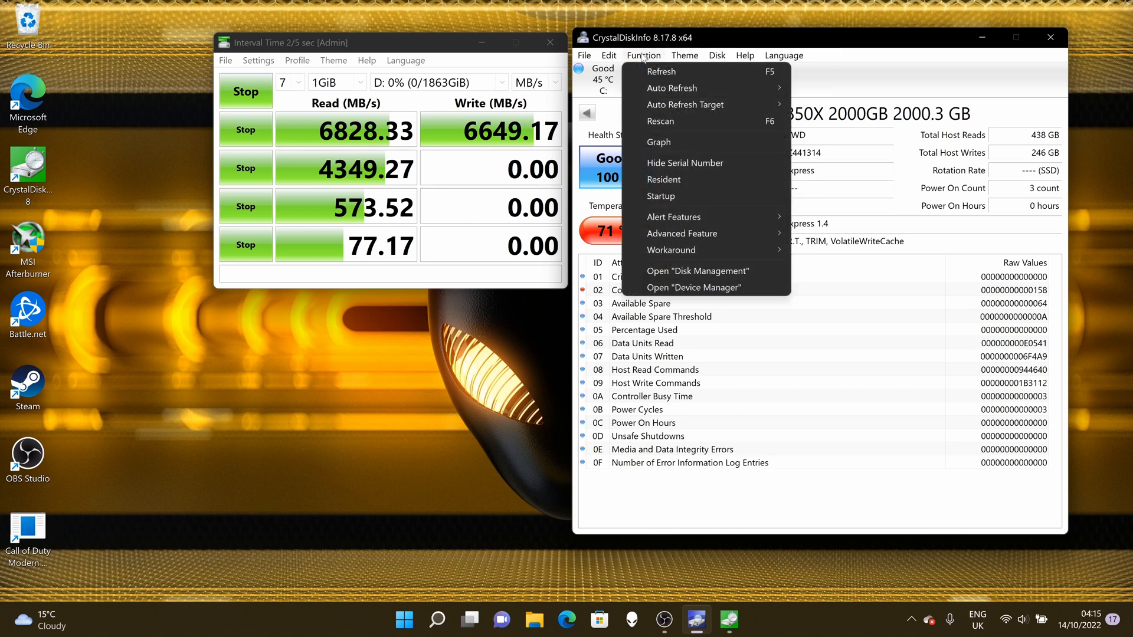